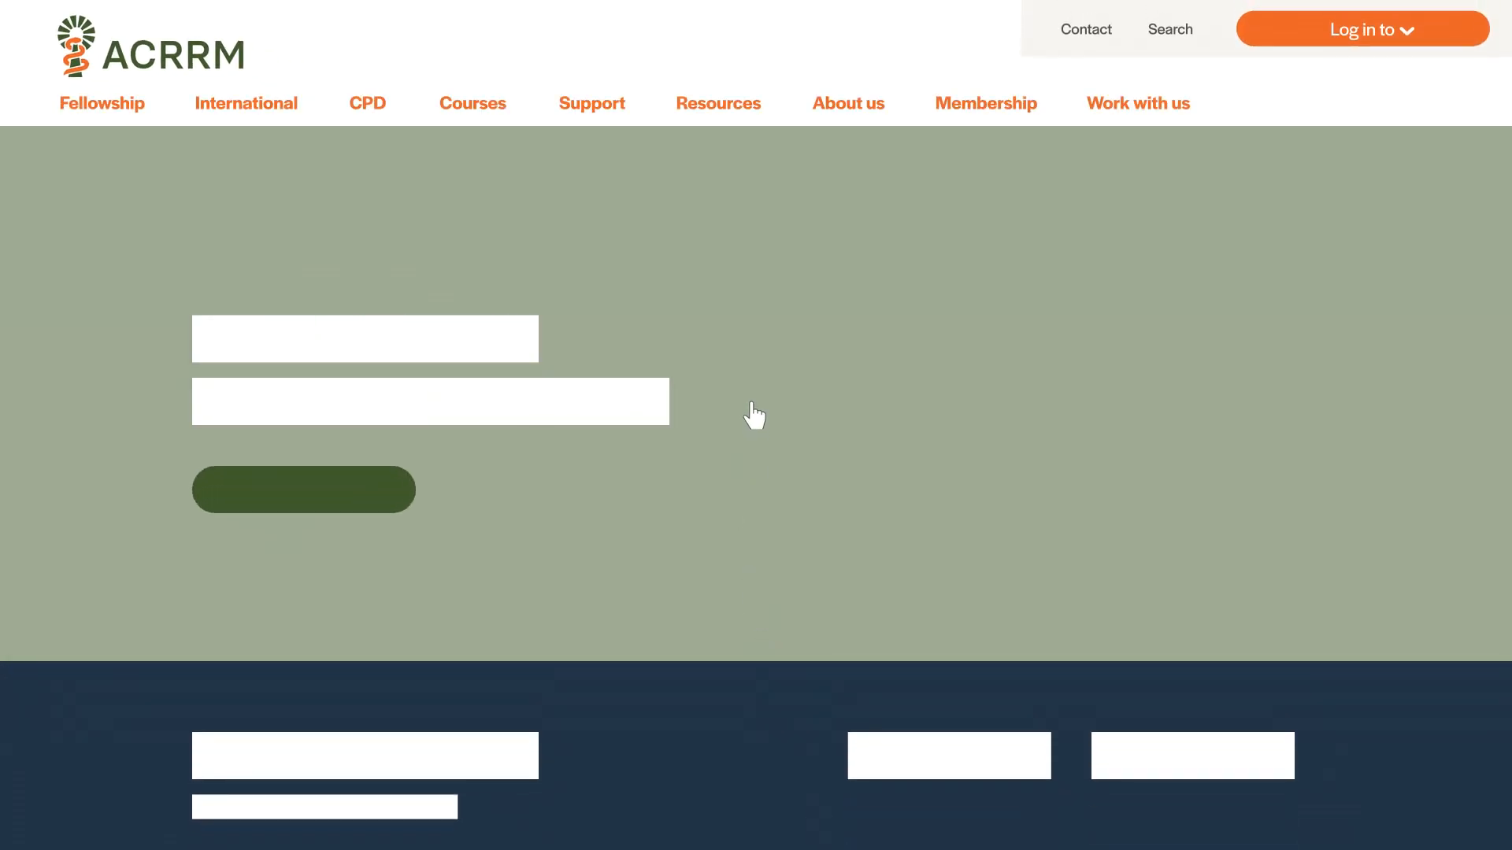
mouse_move(1414, 41)
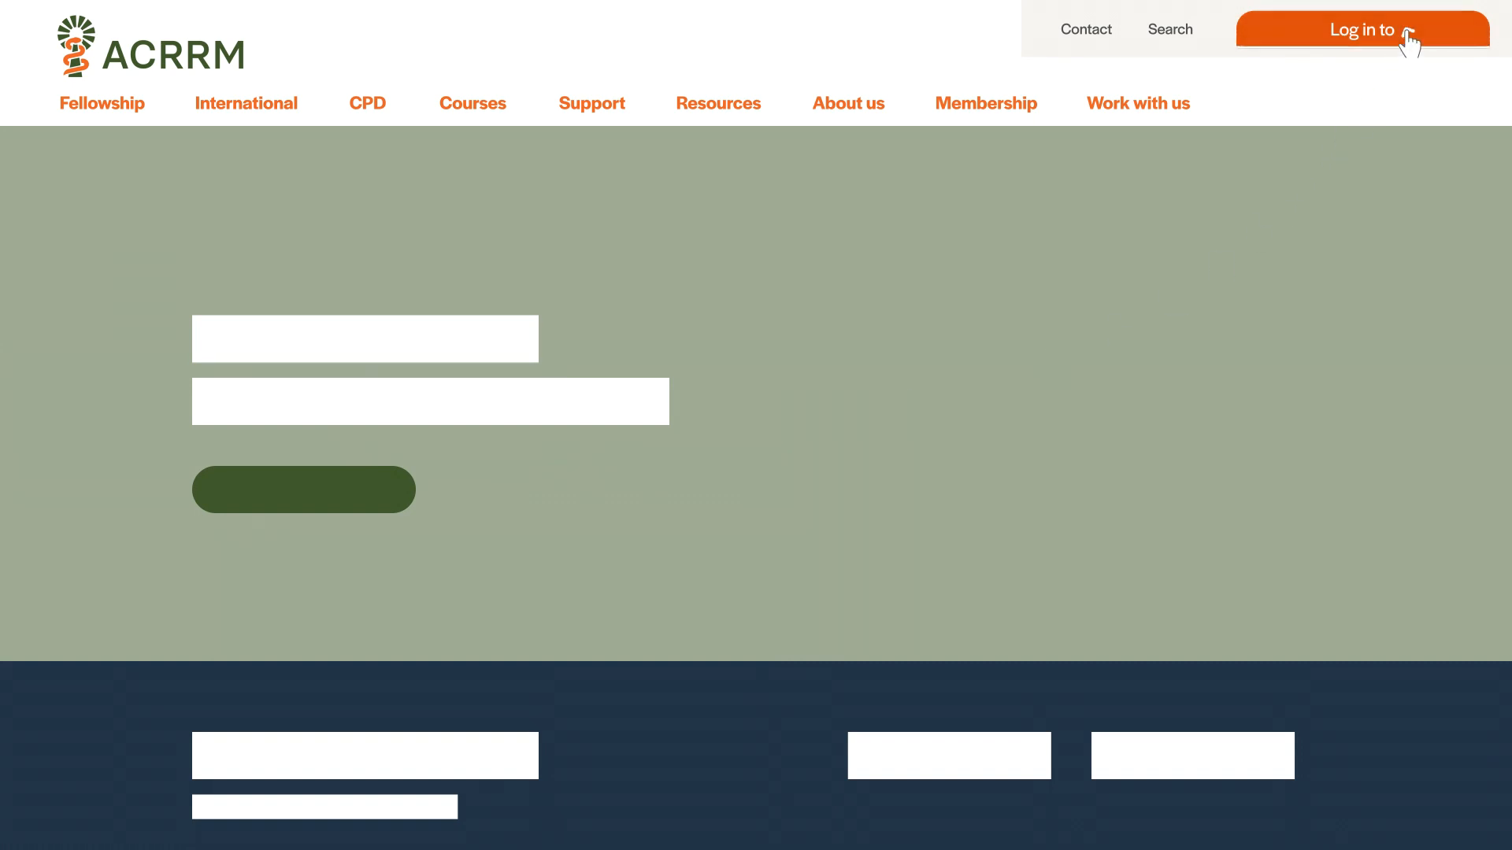
Log in and review the My CPD summary showing 32.5 of 50 required hours recorded
click(1360, 29)
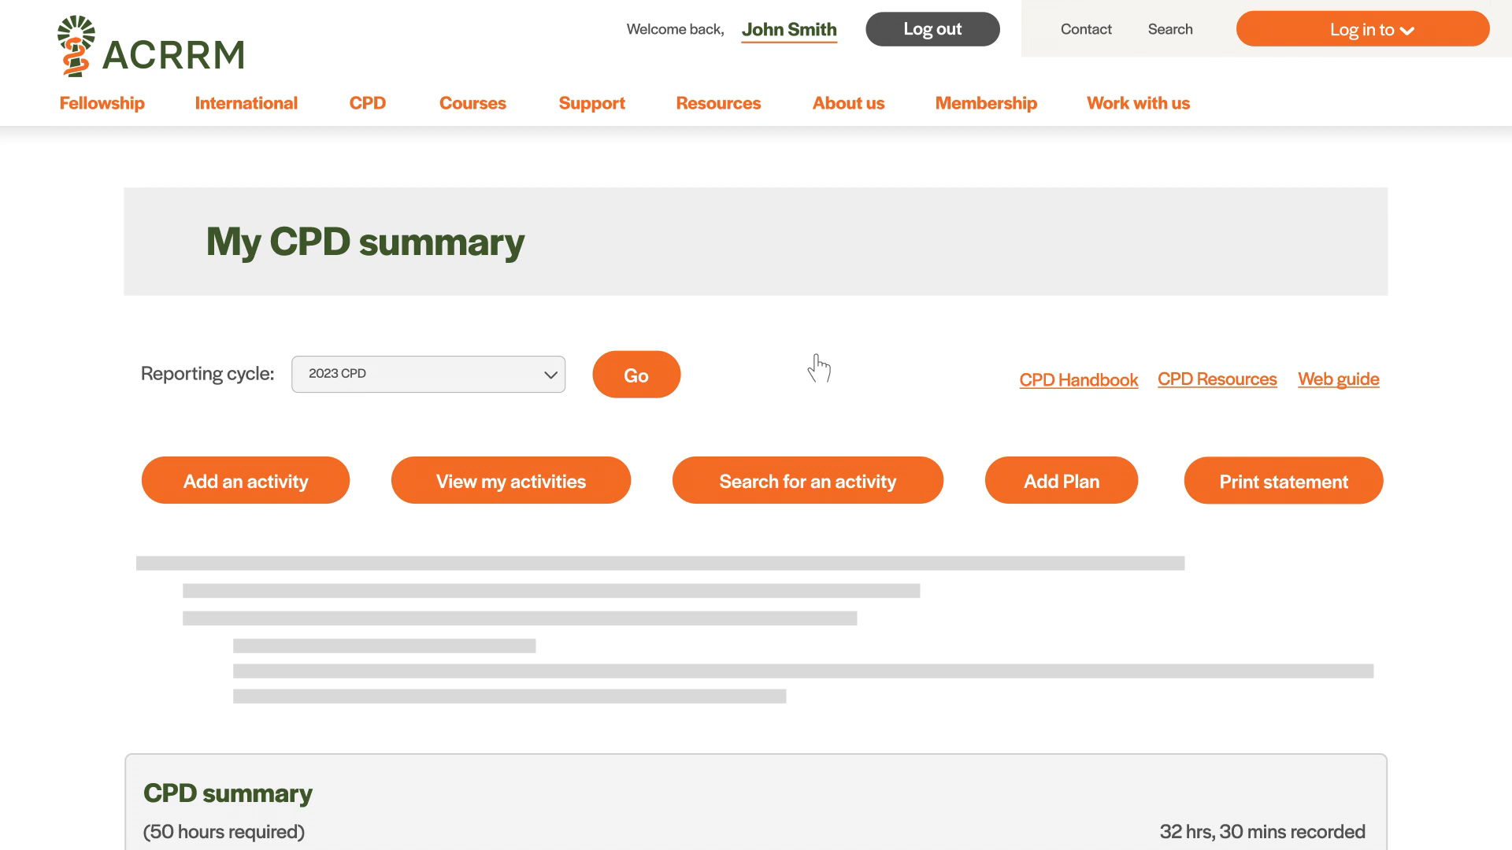
scroll(down, 3)
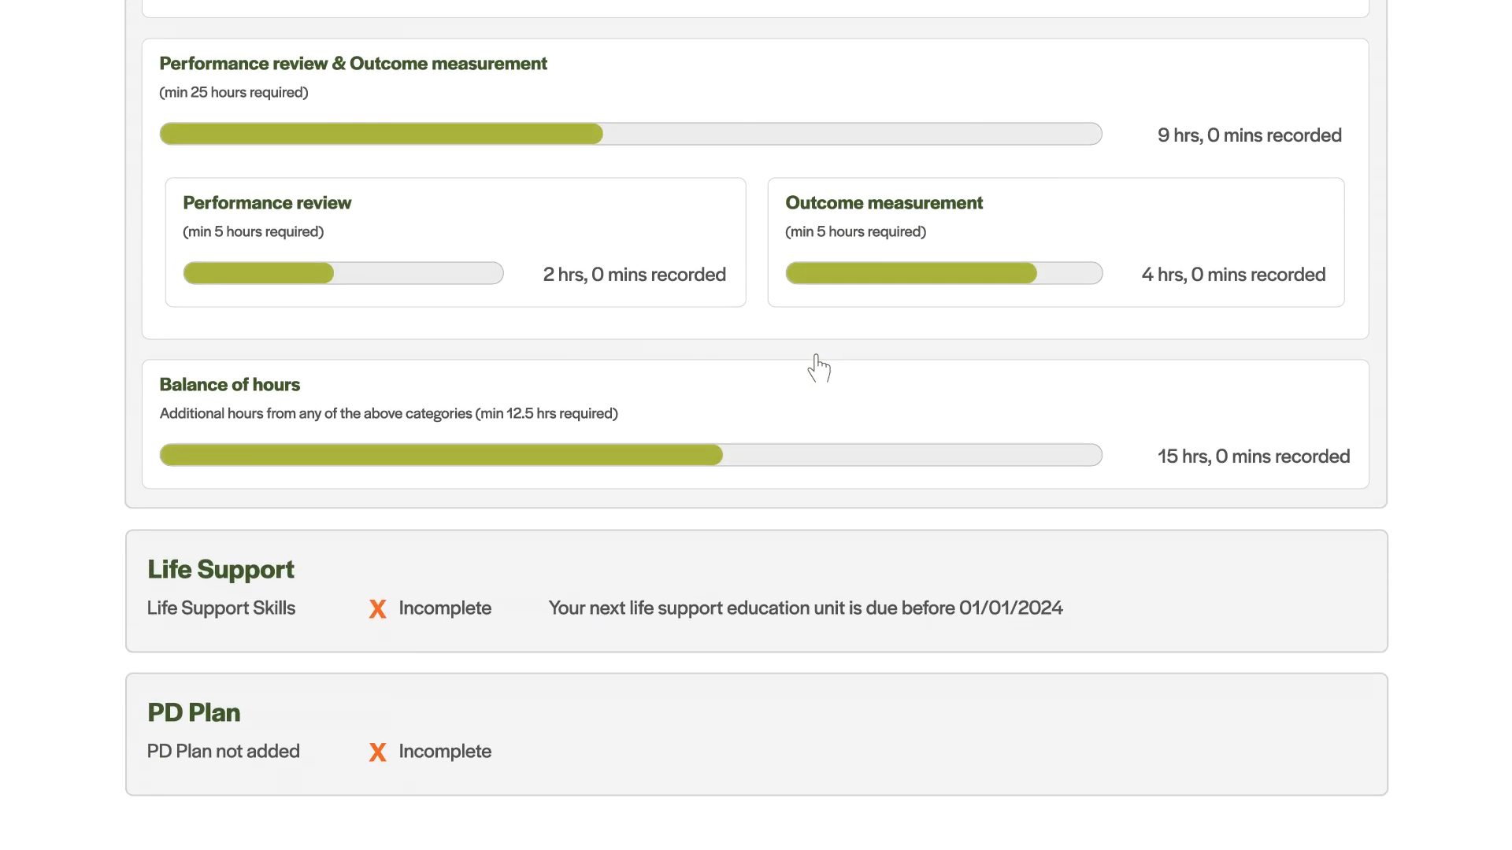
scroll(up, 3)
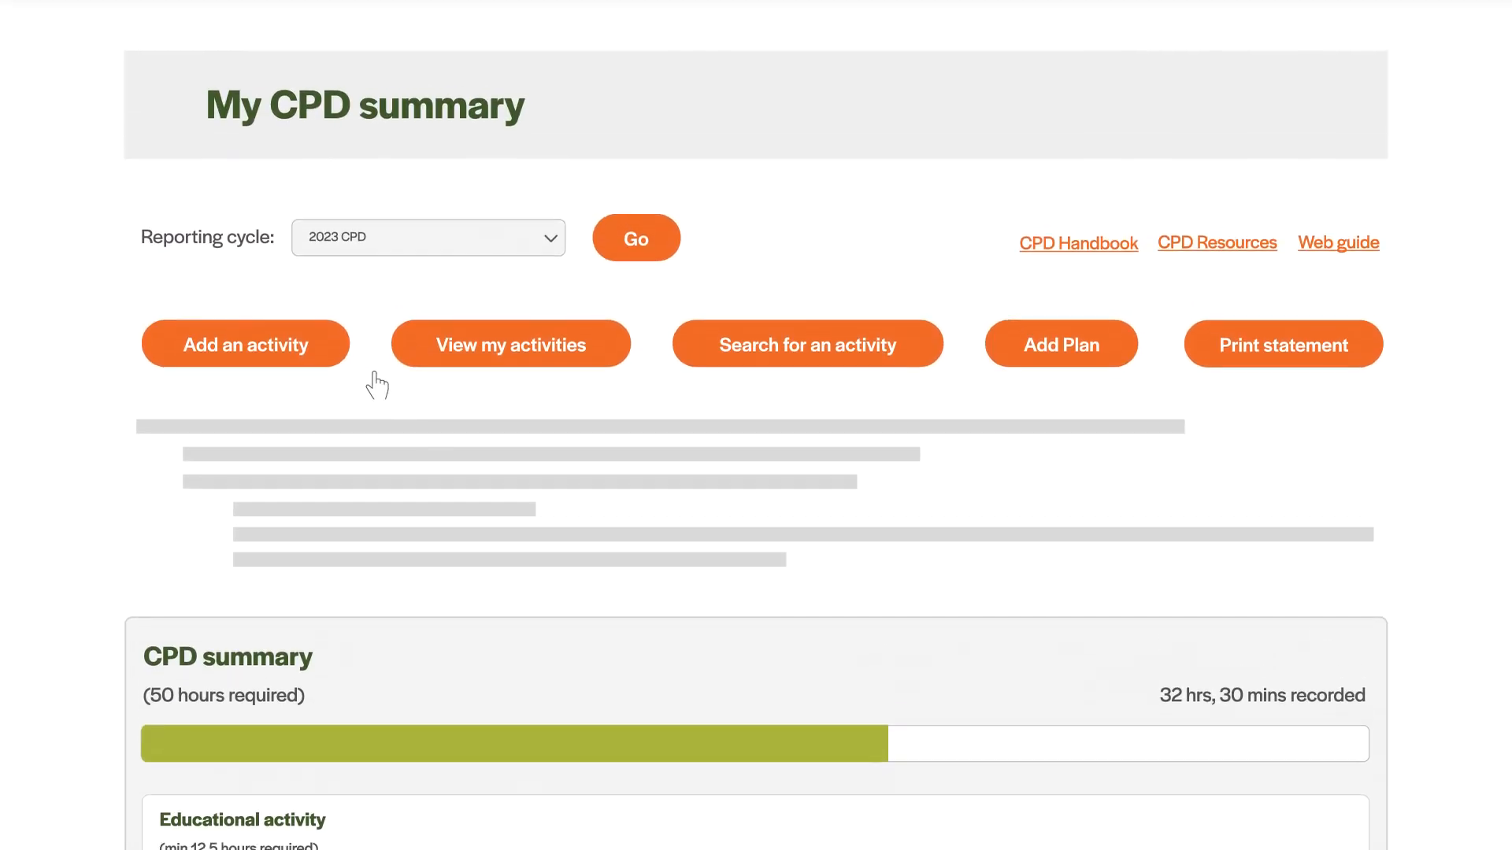
Preview the Add an activity form, then review the 2023 planned and approved activities list
click(245, 343)
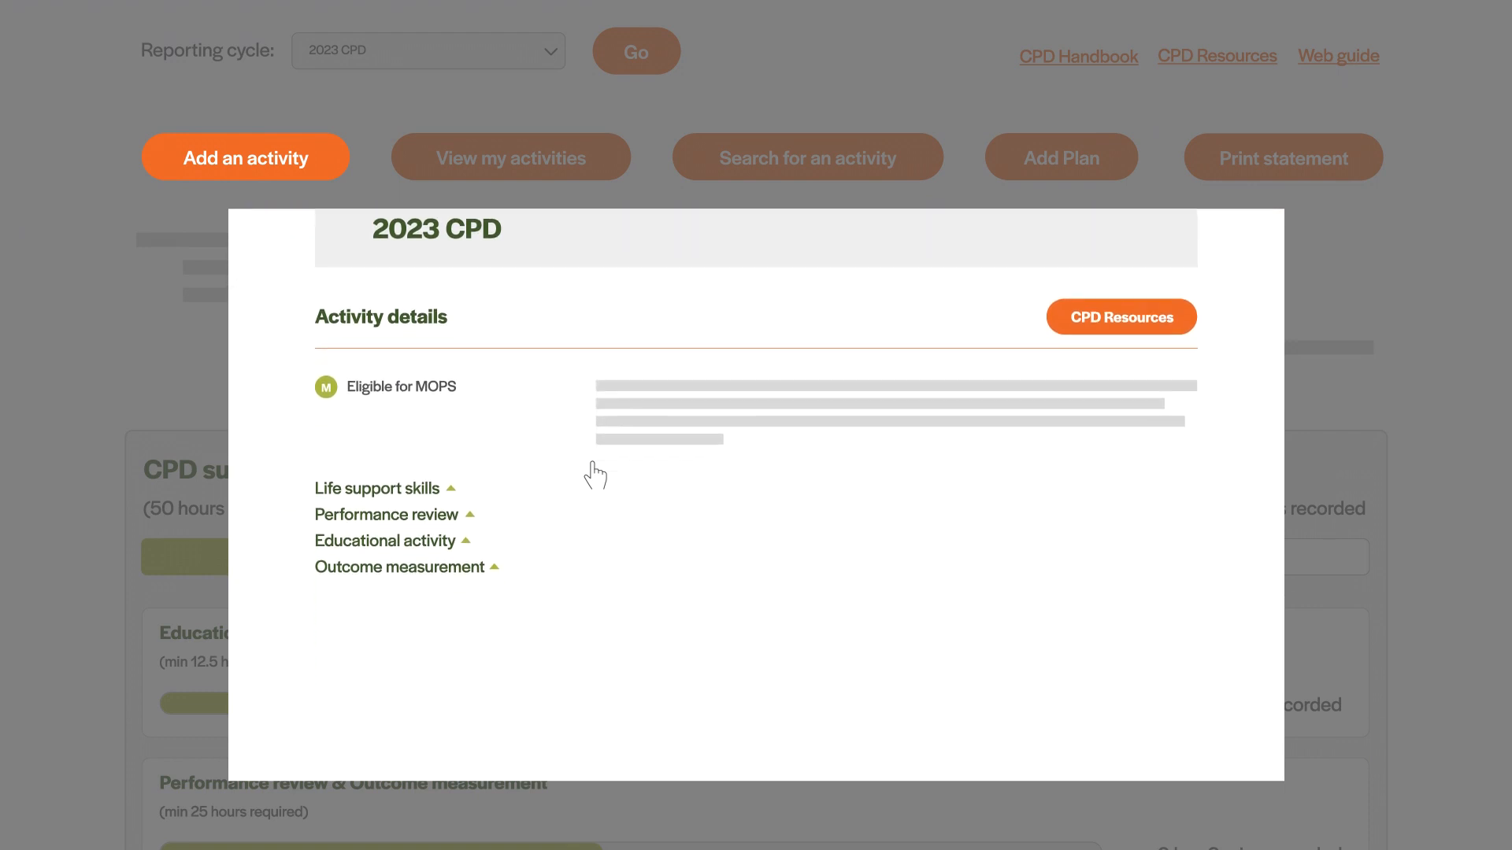
scroll(up, 3)
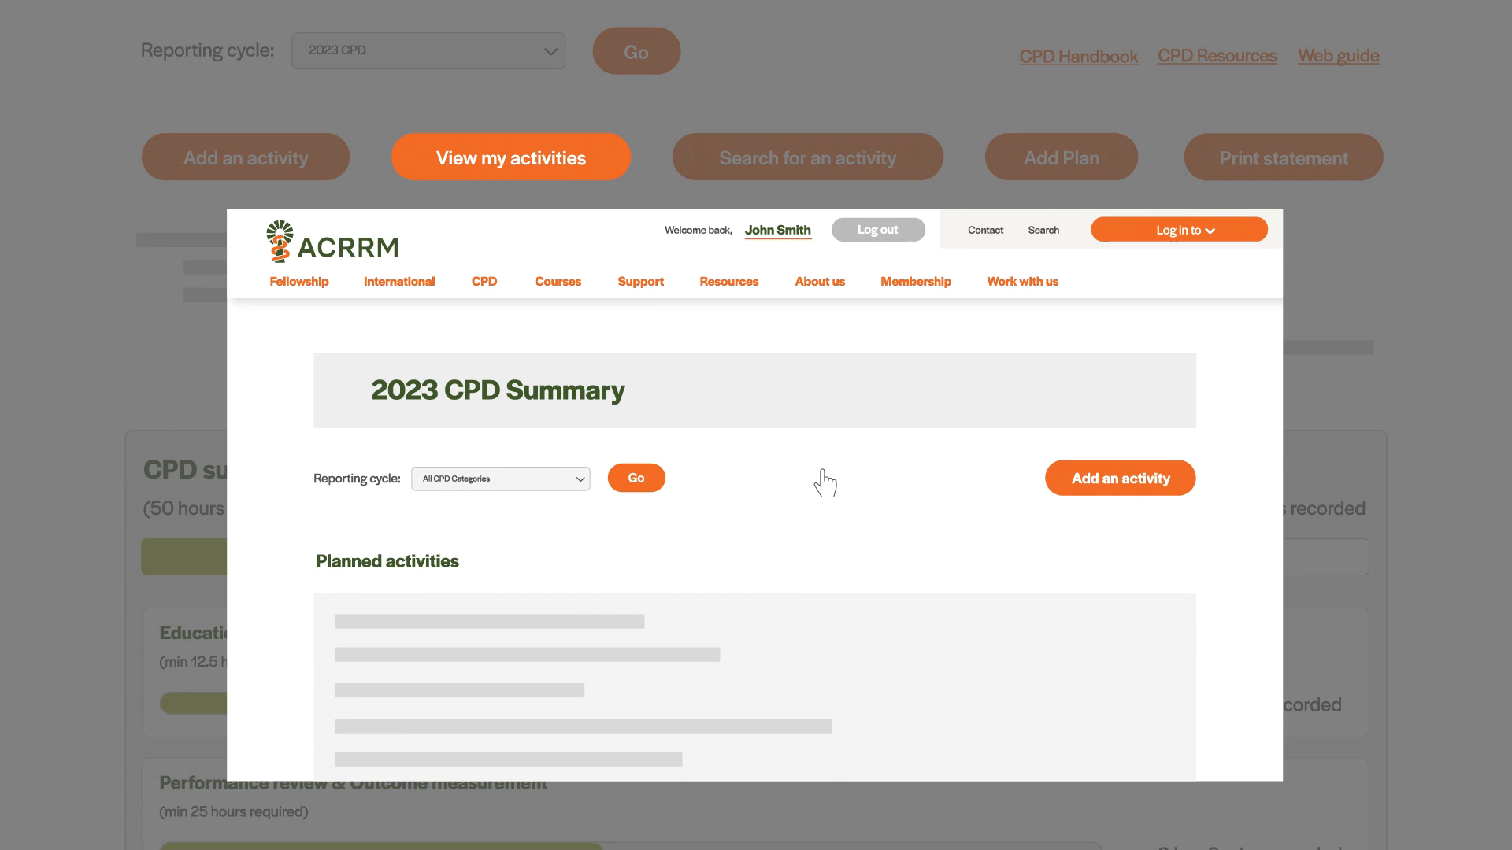
scroll(down, 3)
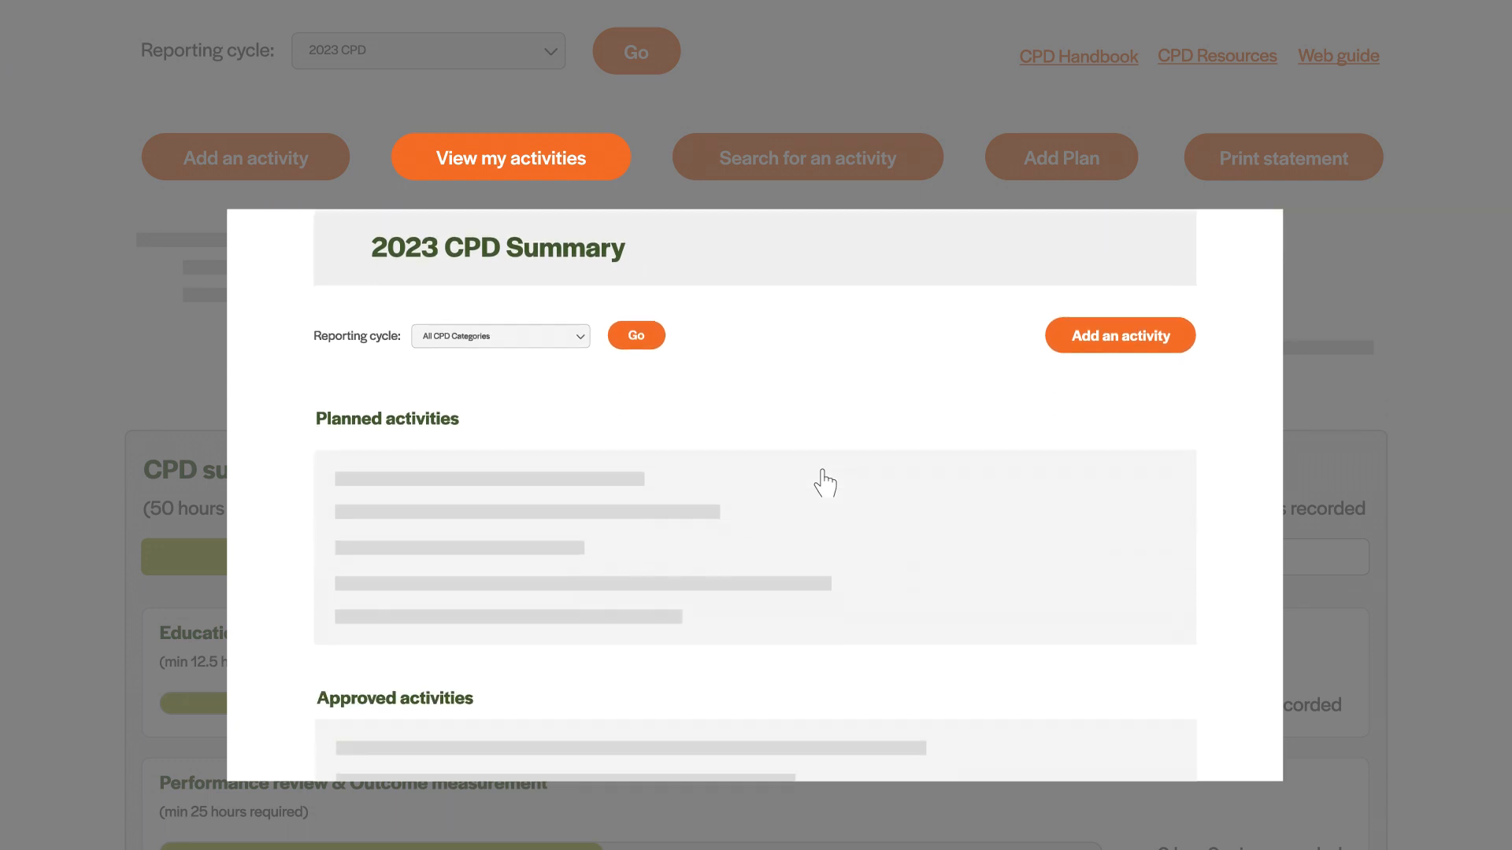
scroll(up, 3)
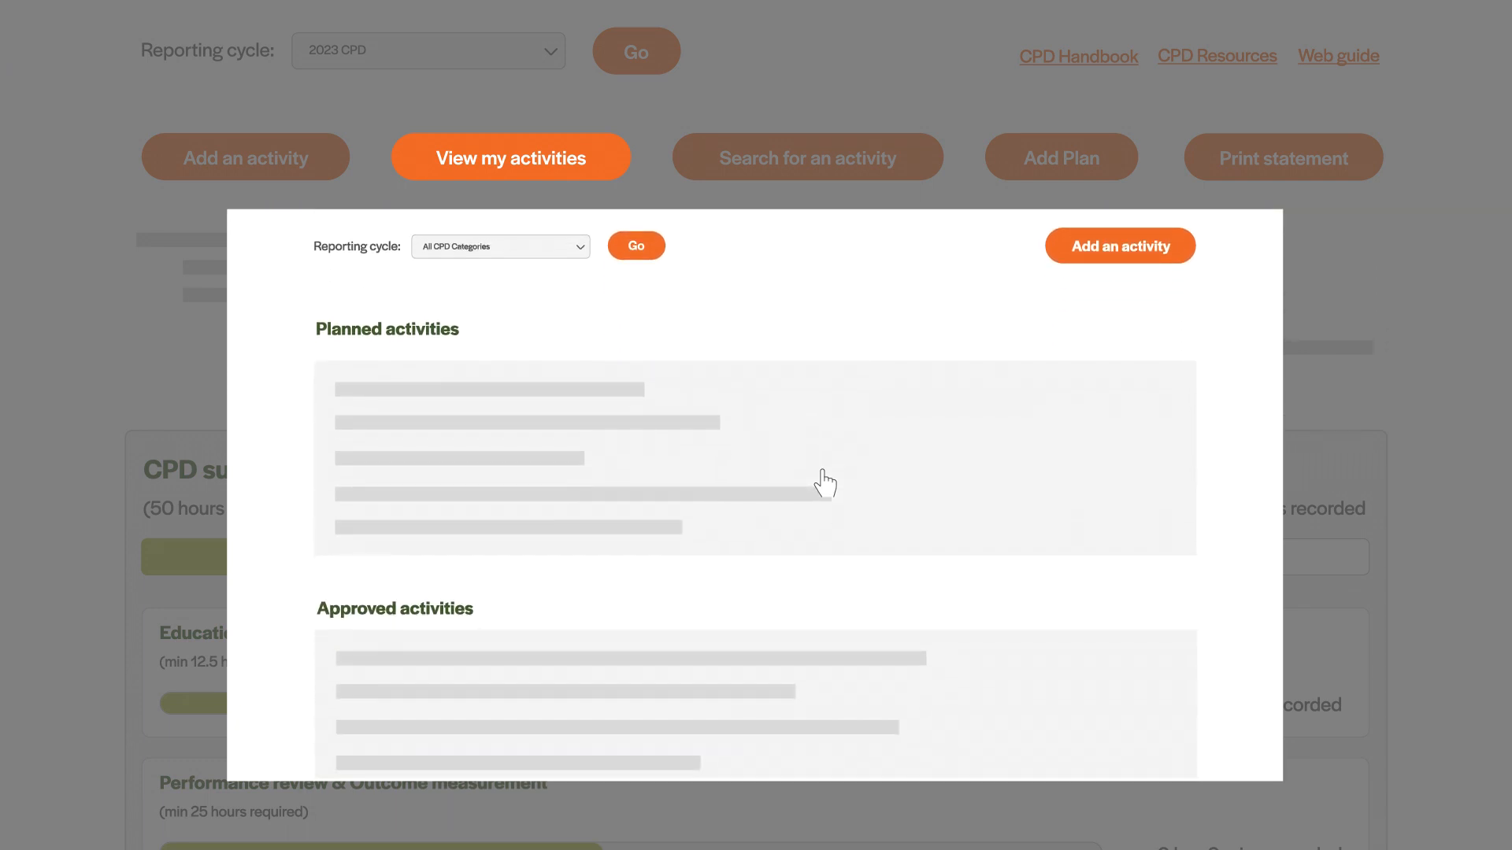
Close the activities list, preview the Find activity search with filters and results, then dismiss it
click(807, 157)
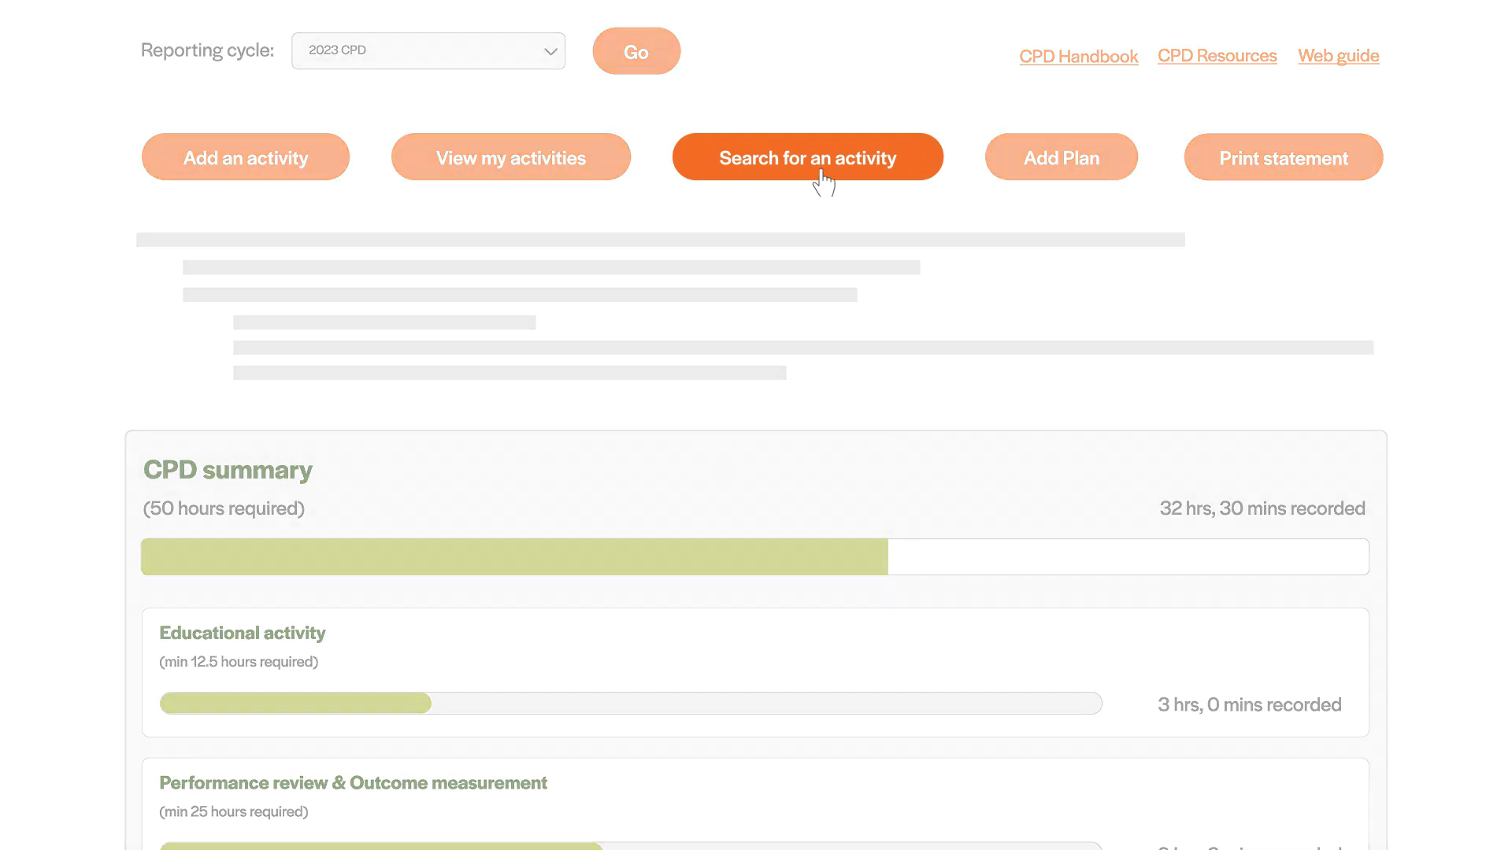
click(806, 158)
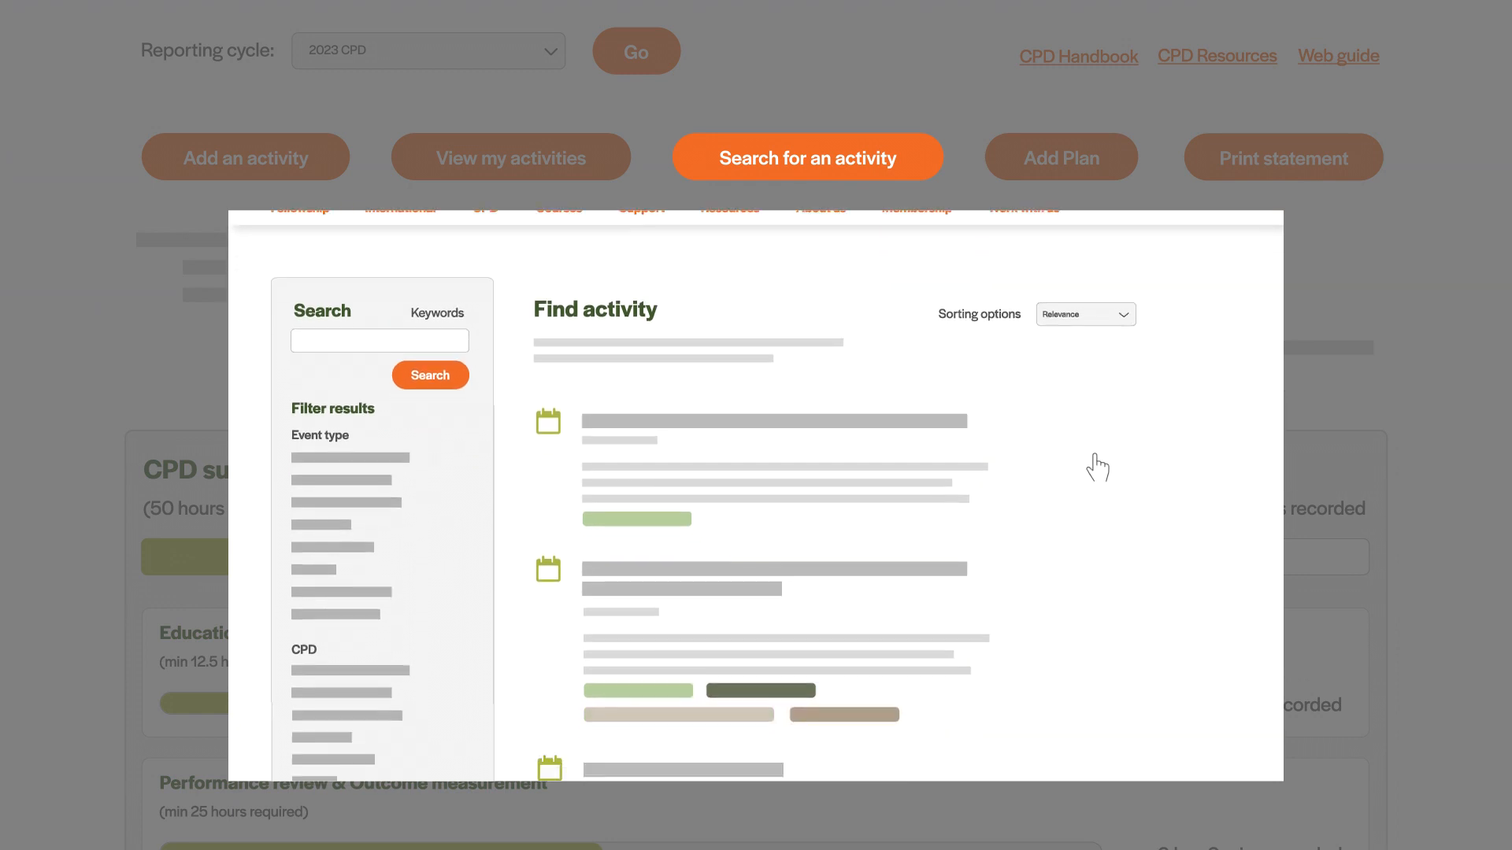
scroll(down, 3)
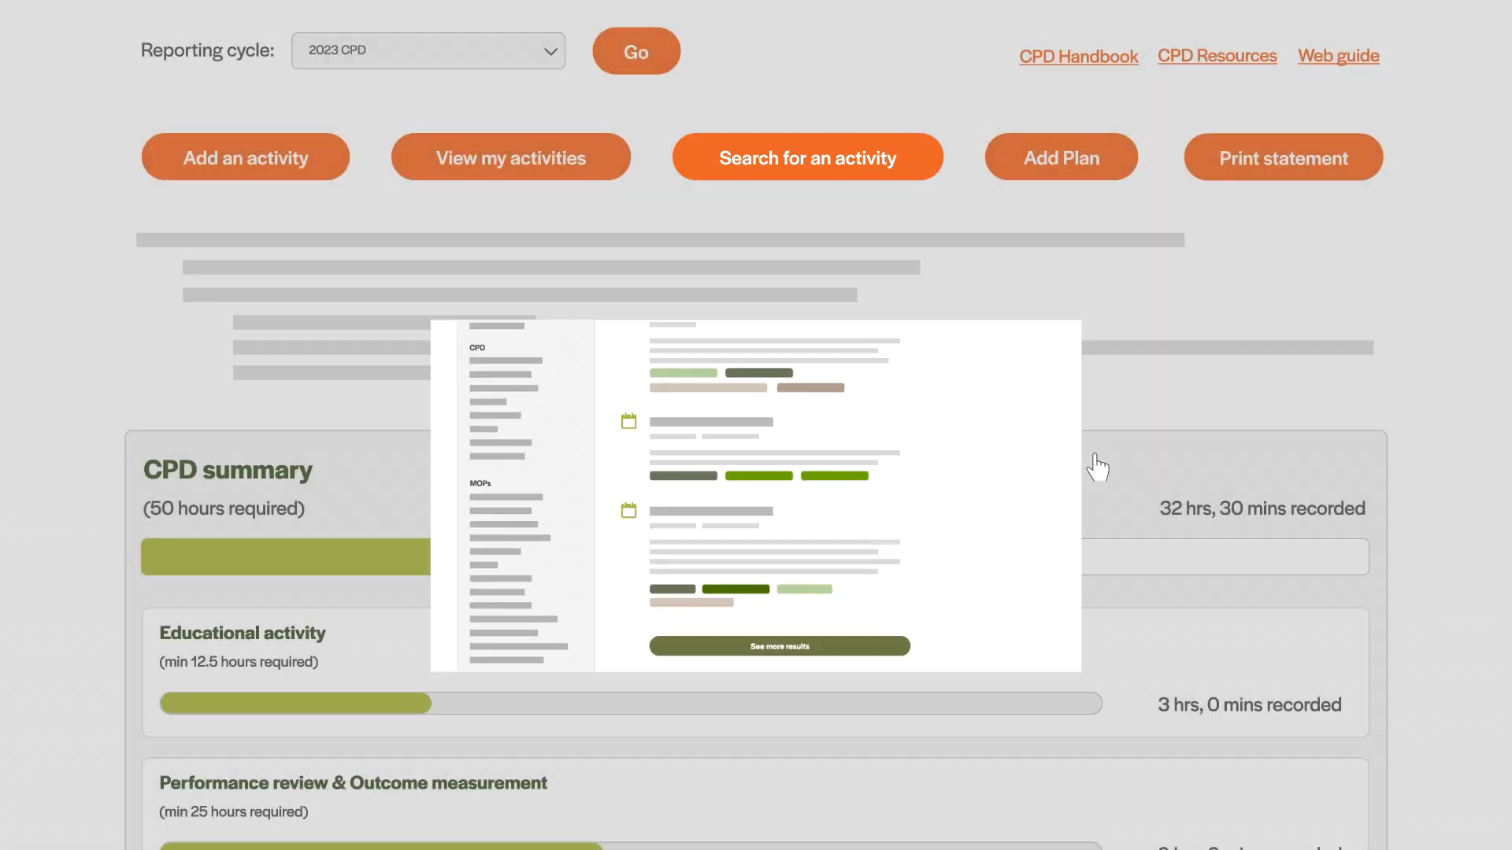
click(1060, 157)
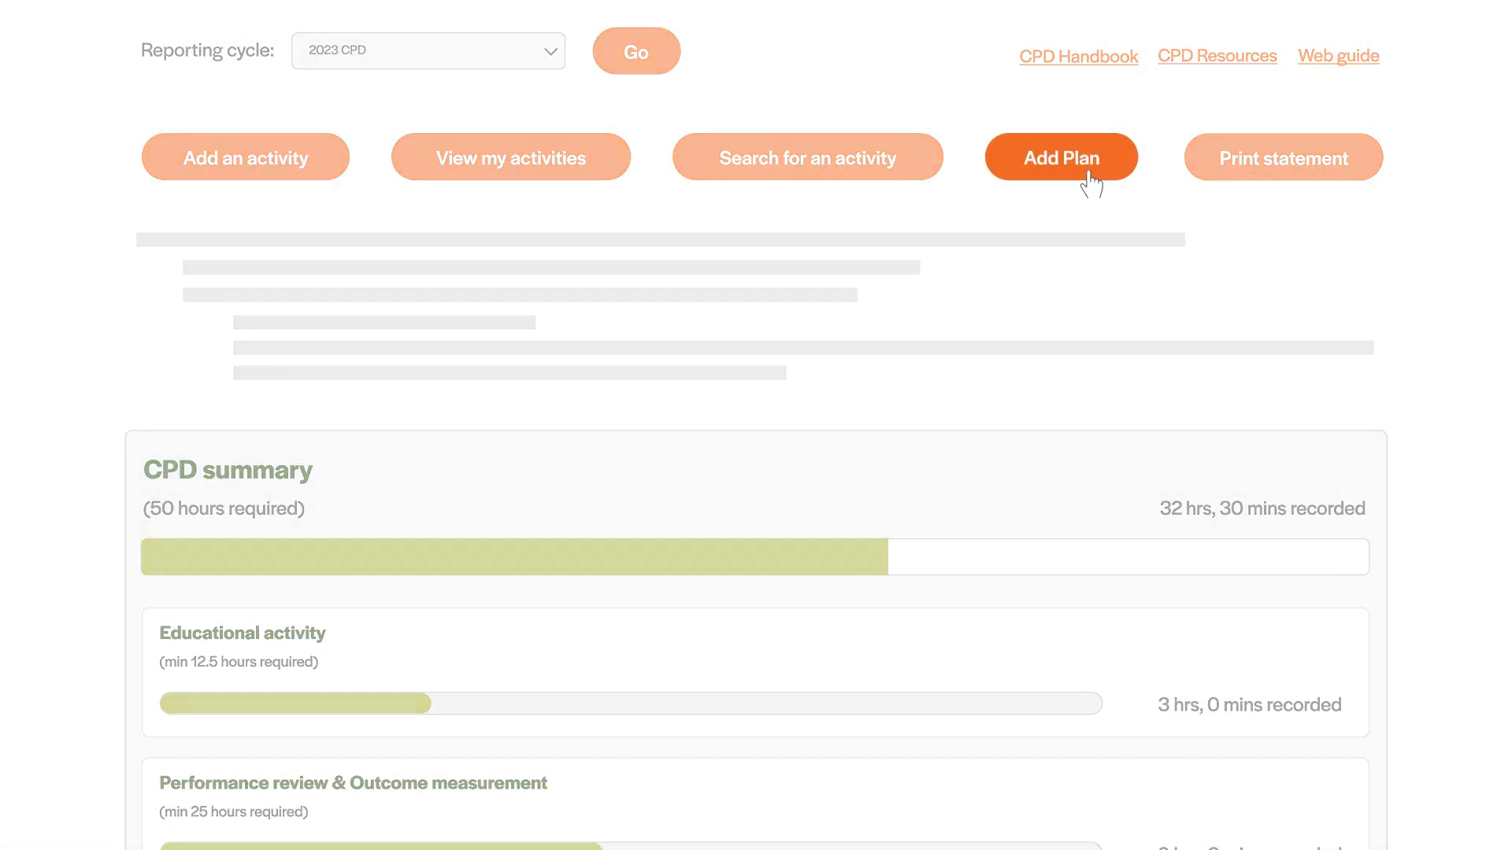
Preview the Plan your CPD upload page, then bring up the Print statement PDF dialog
click(1060, 156)
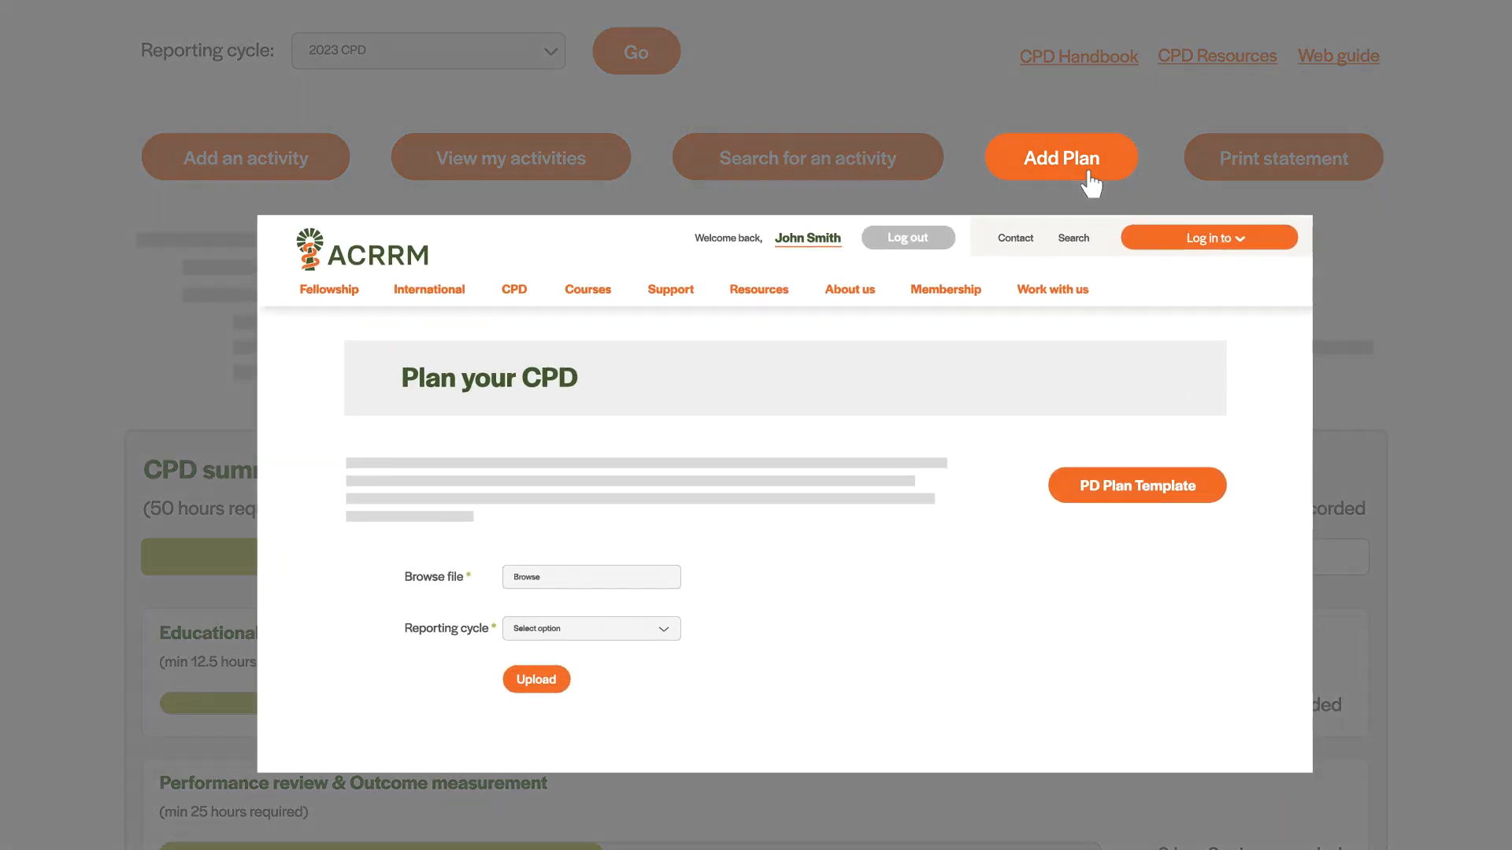
mouse_move(926, 591)
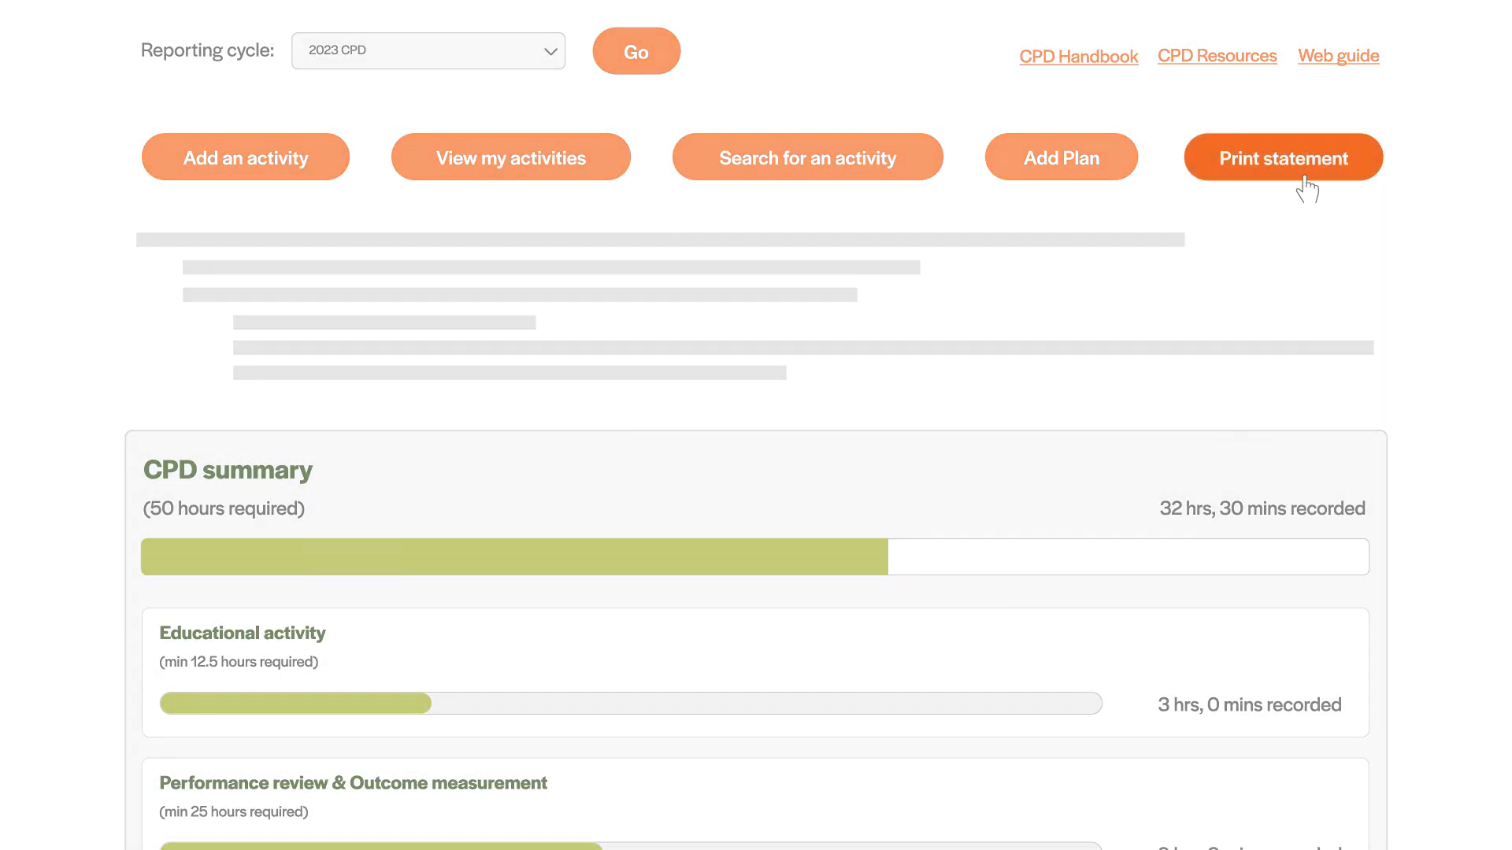
click(1283, 157)
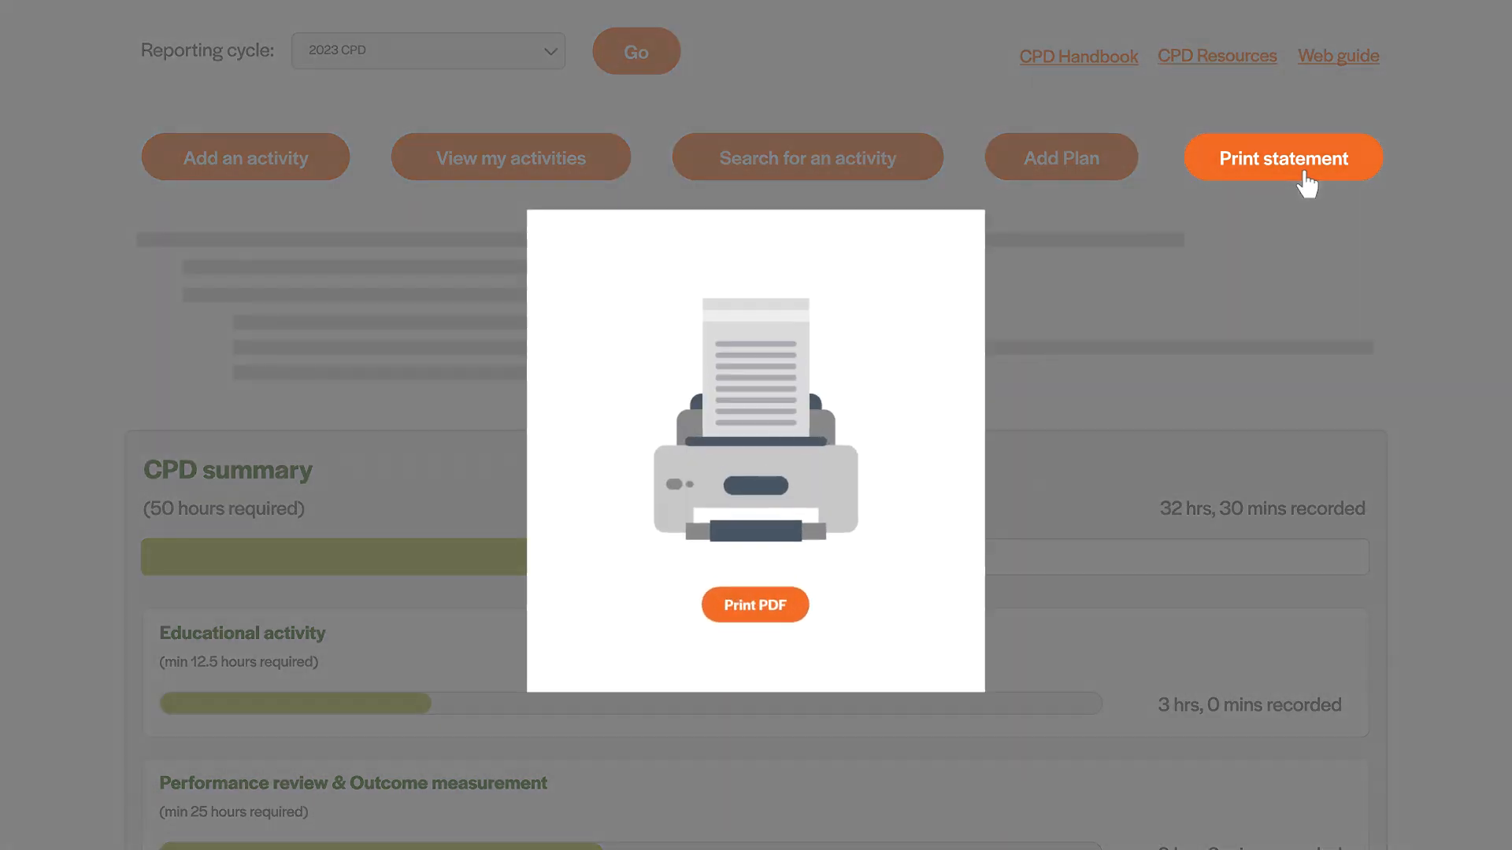
mouse_move(859, 627)
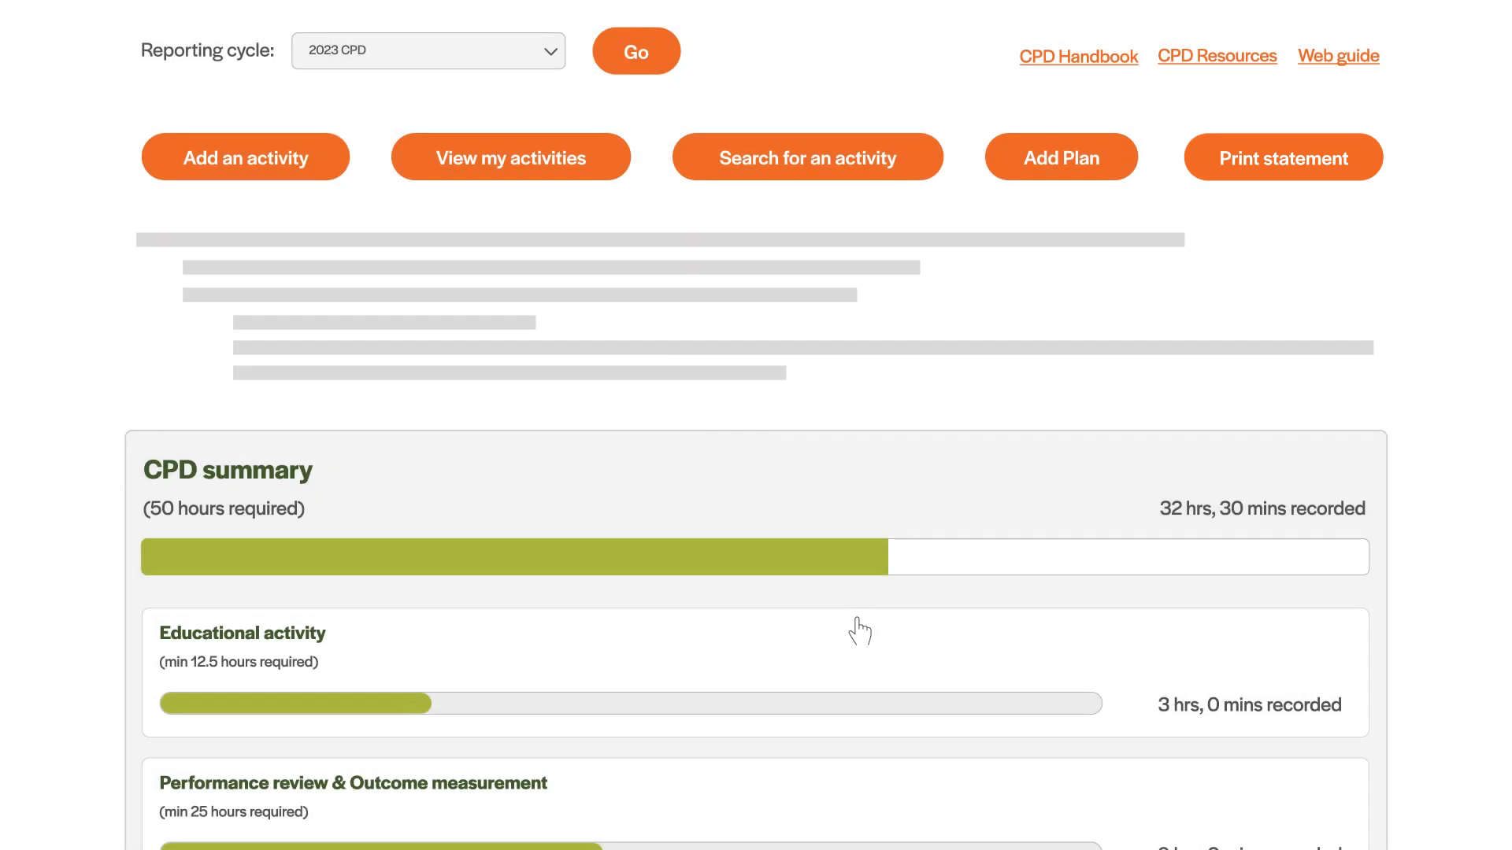
mouse_move(1040, 395)
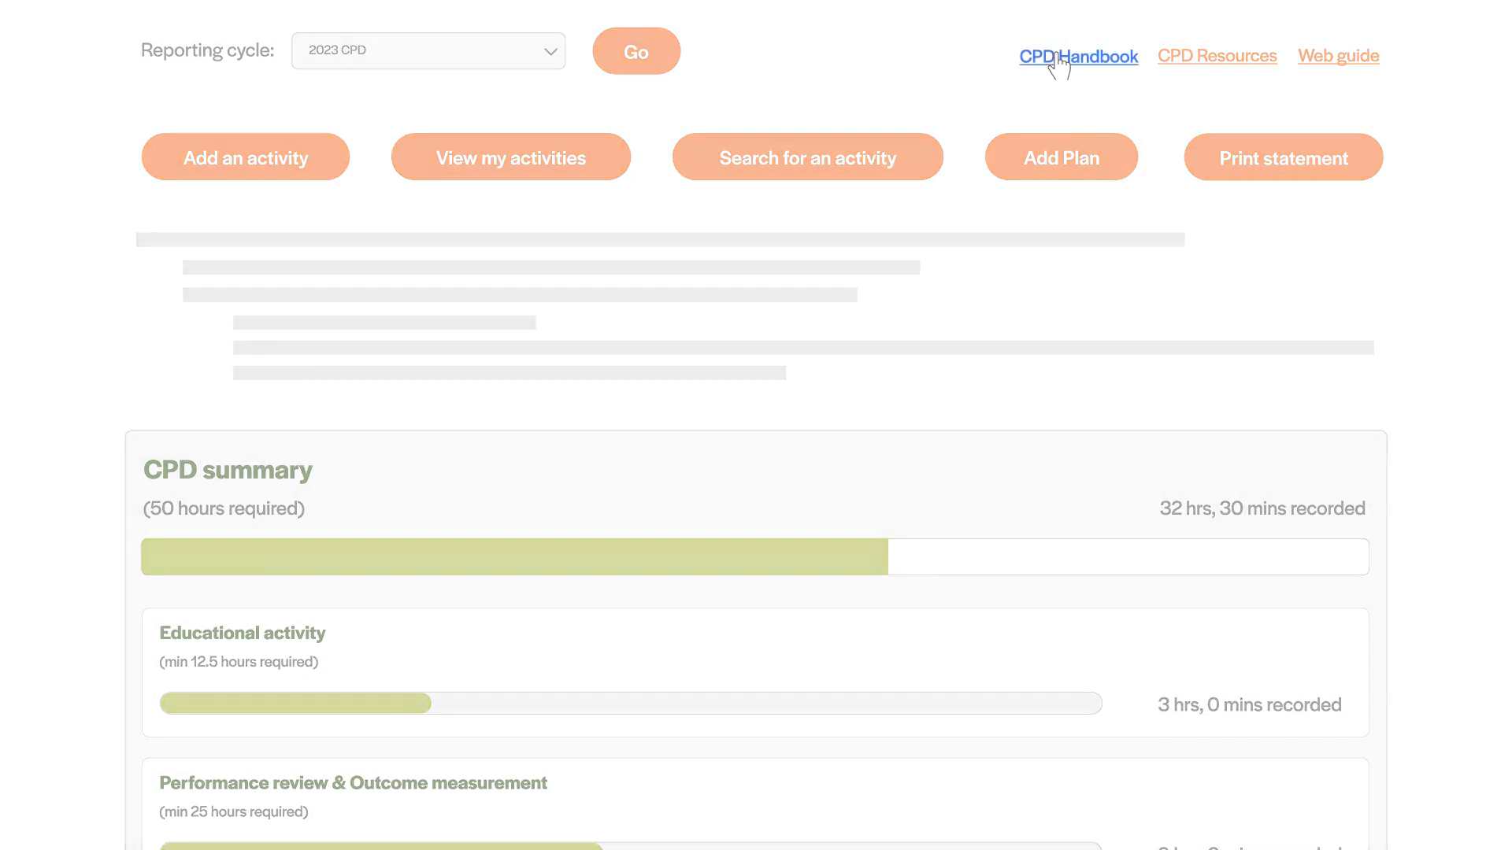
Preview the CPD Handbook and the CPD Resources page, returning to the summary dashboard
click(1077, 56)
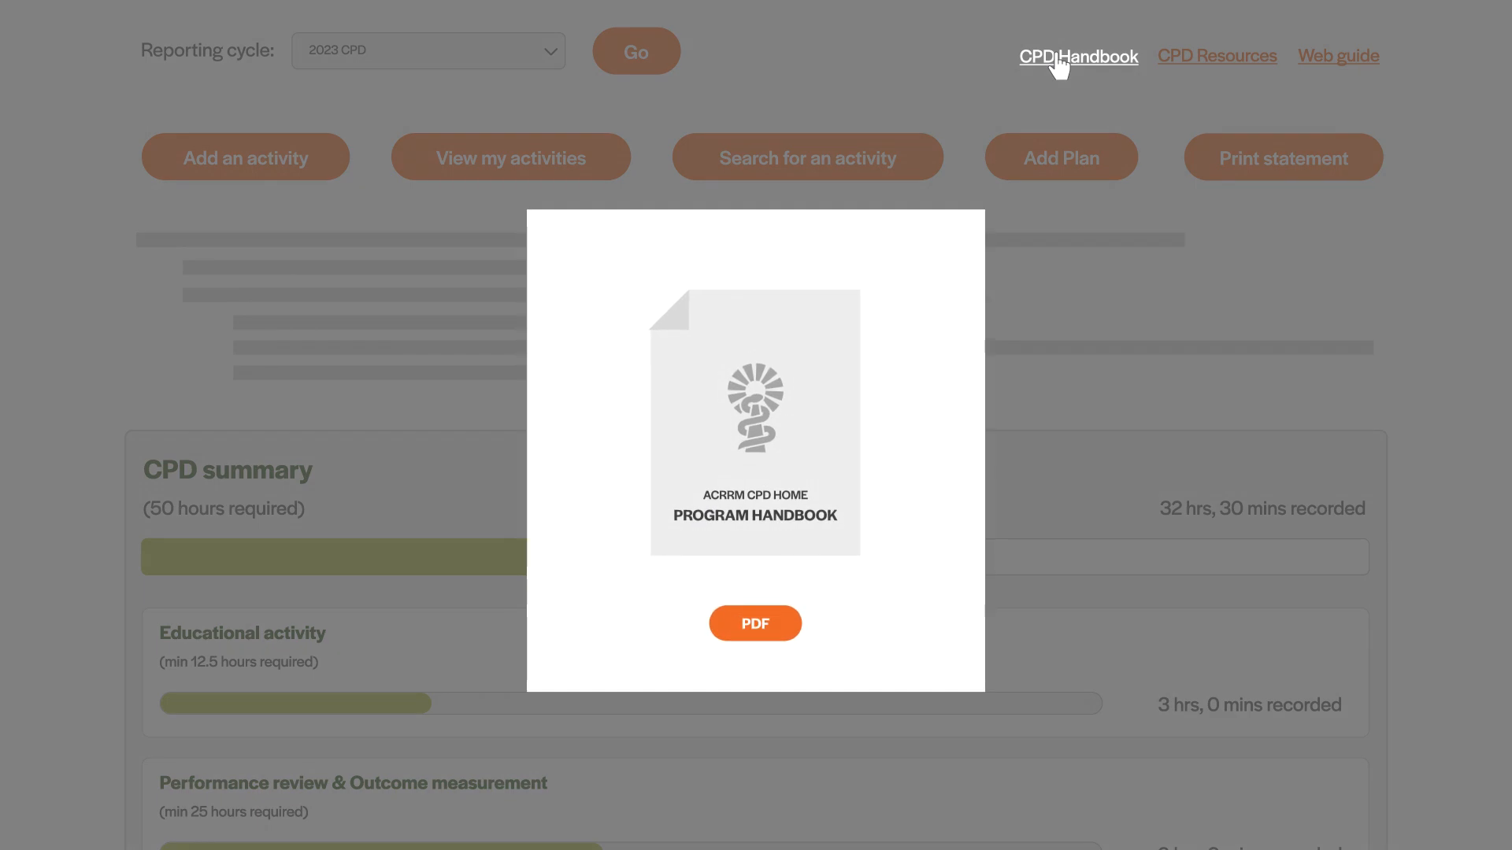
mouse_move(883, 641)
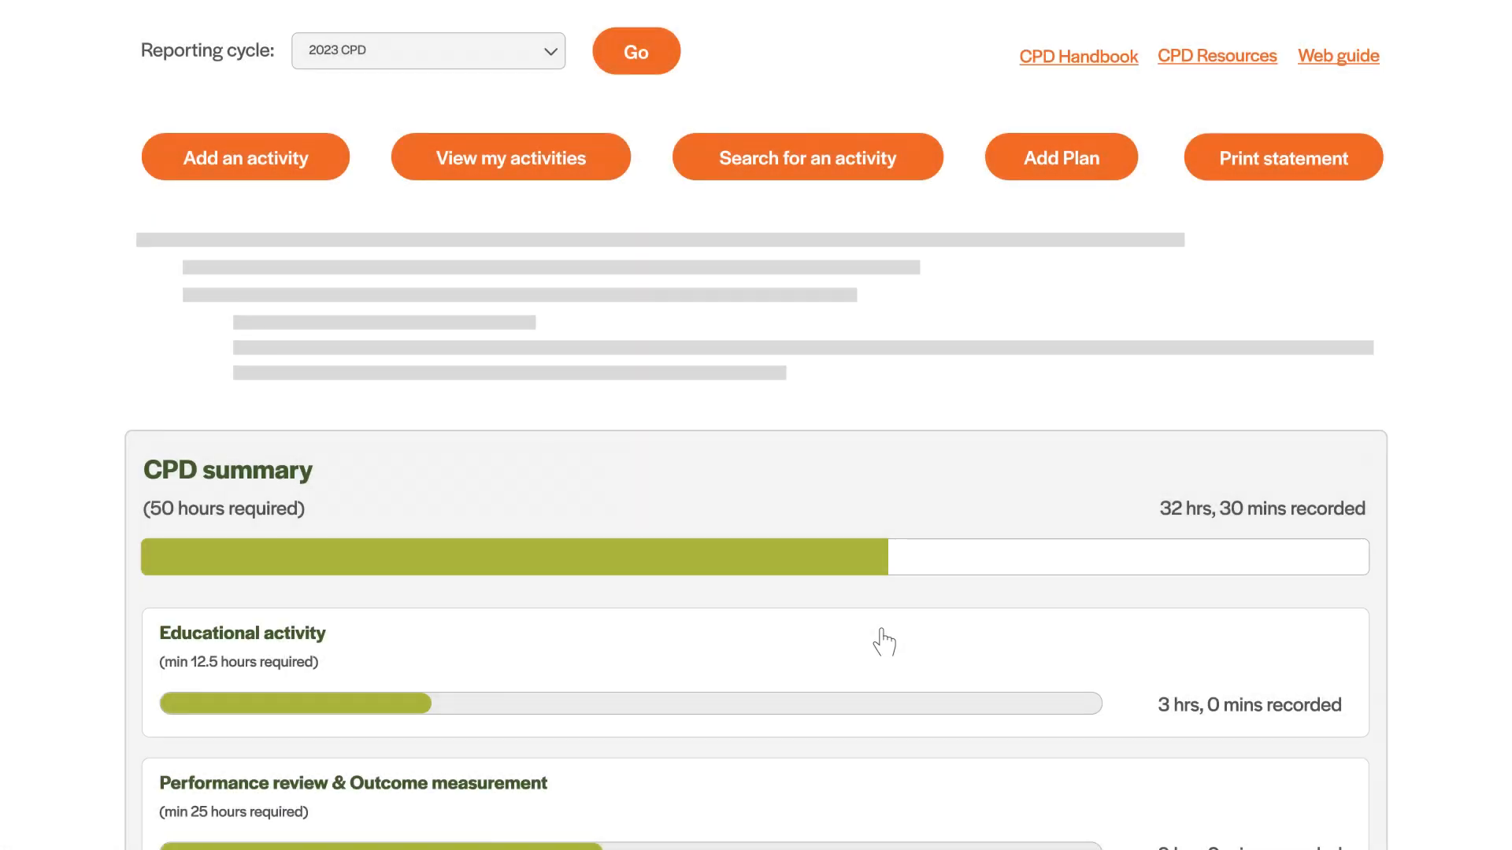
mouse_move(1217, 57)
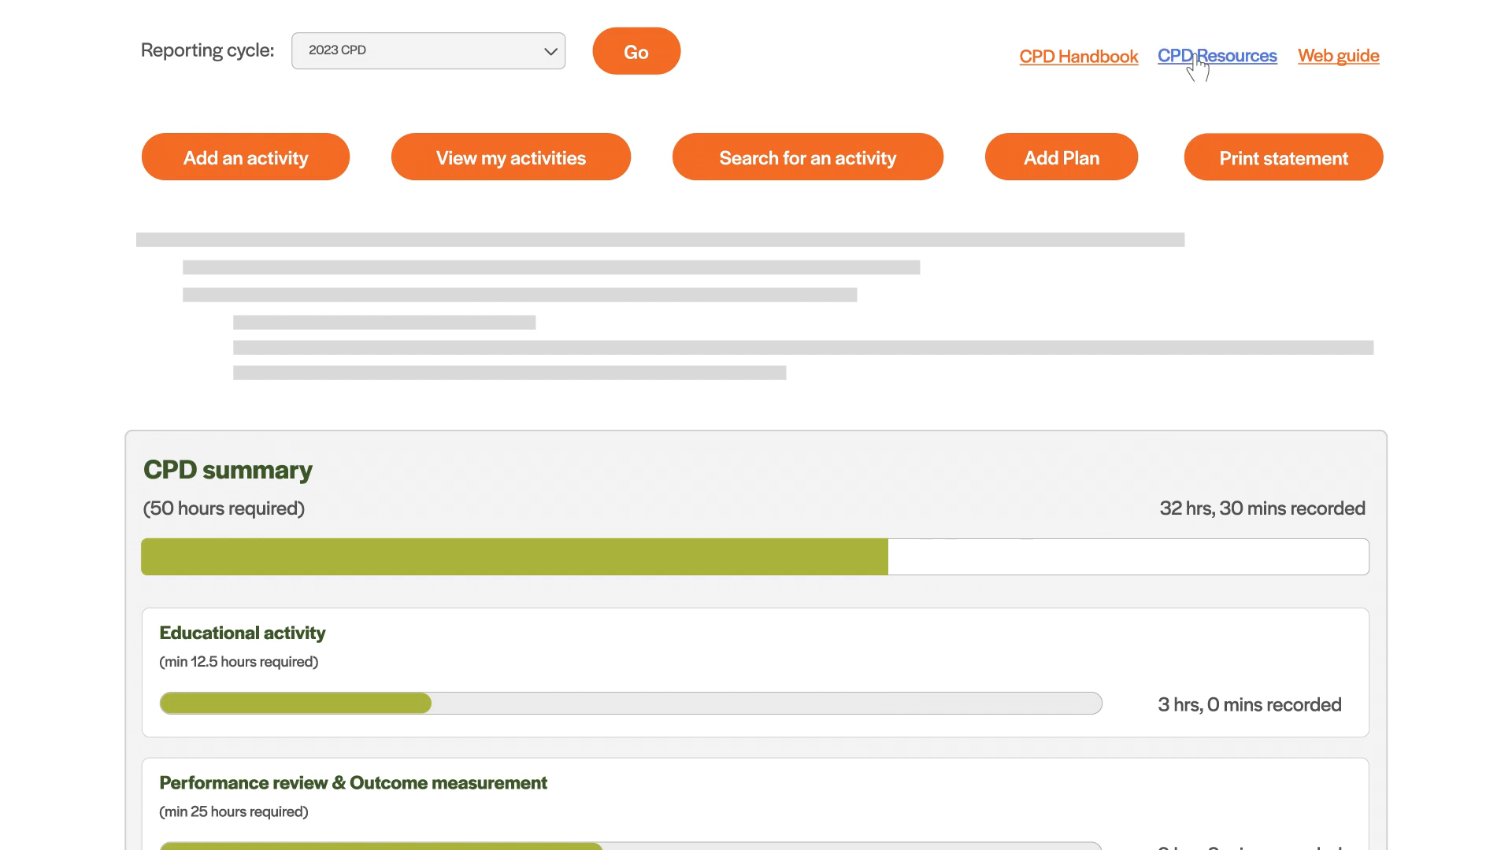
click(1216, 57)
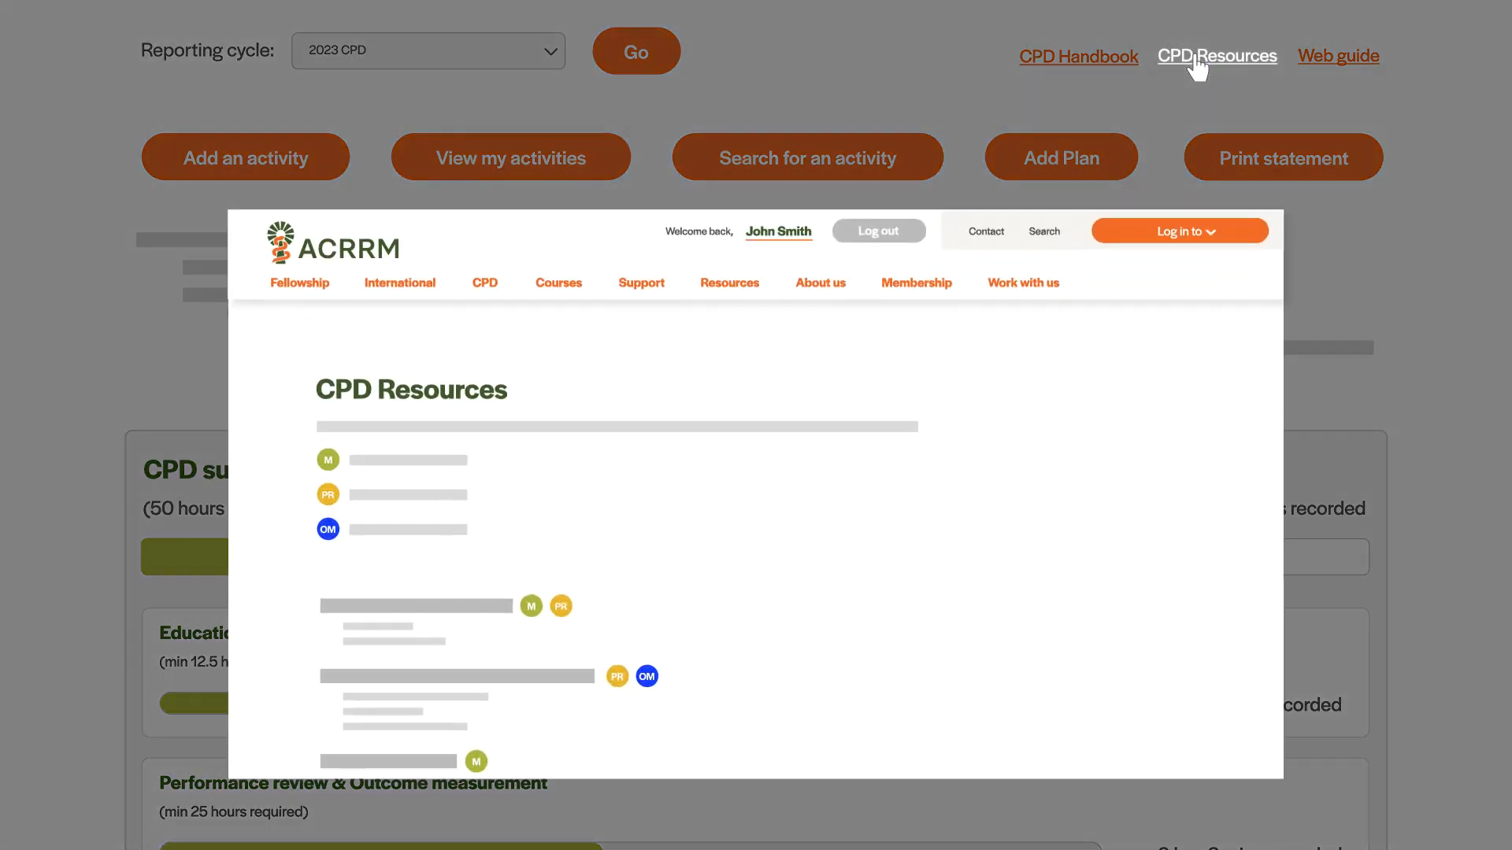
mouse_move(1085, 530)
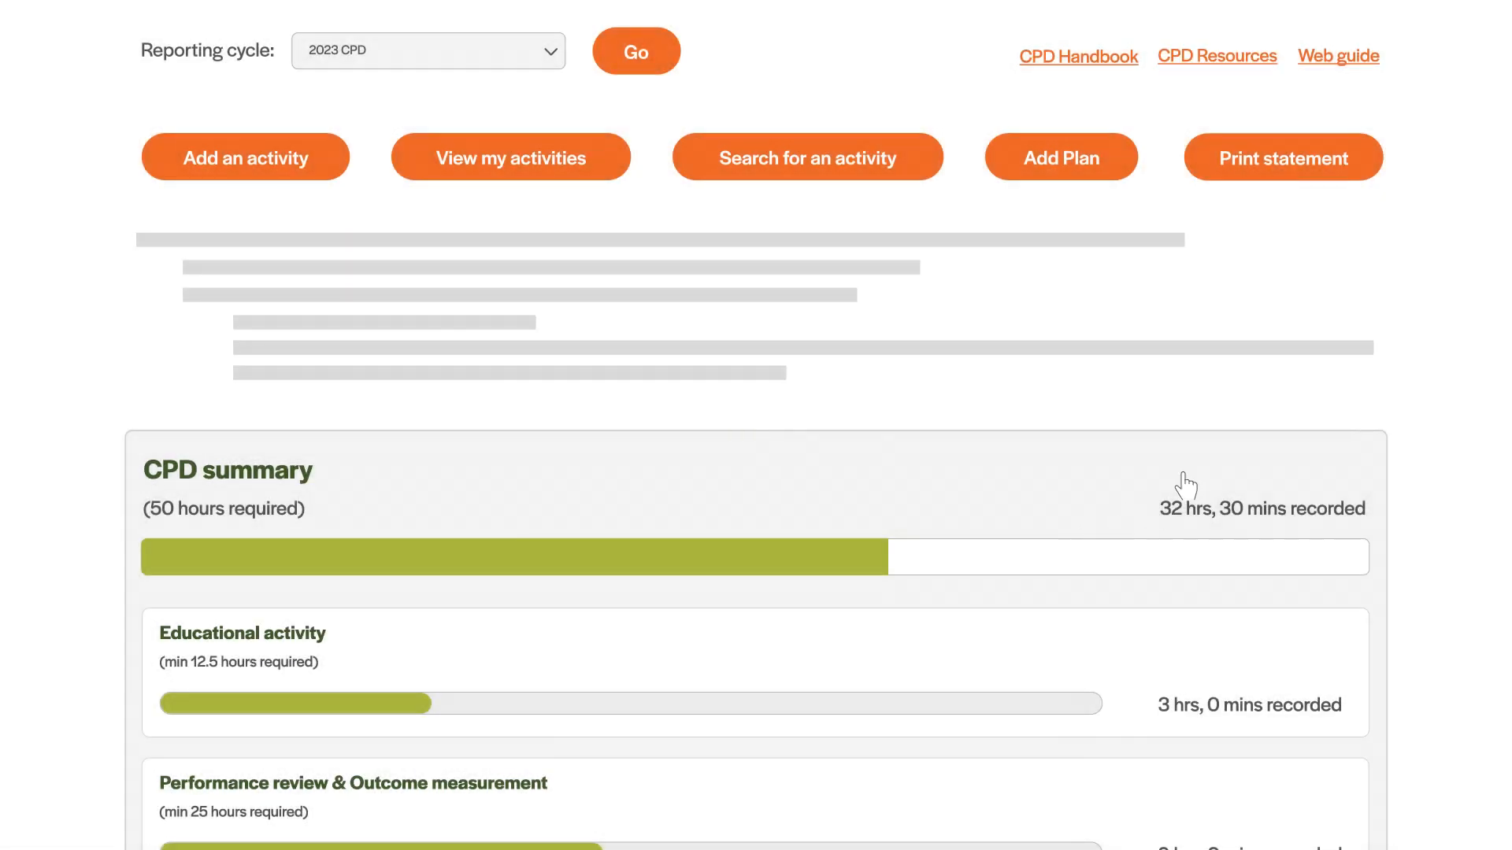
mouse_move(1337, 57)
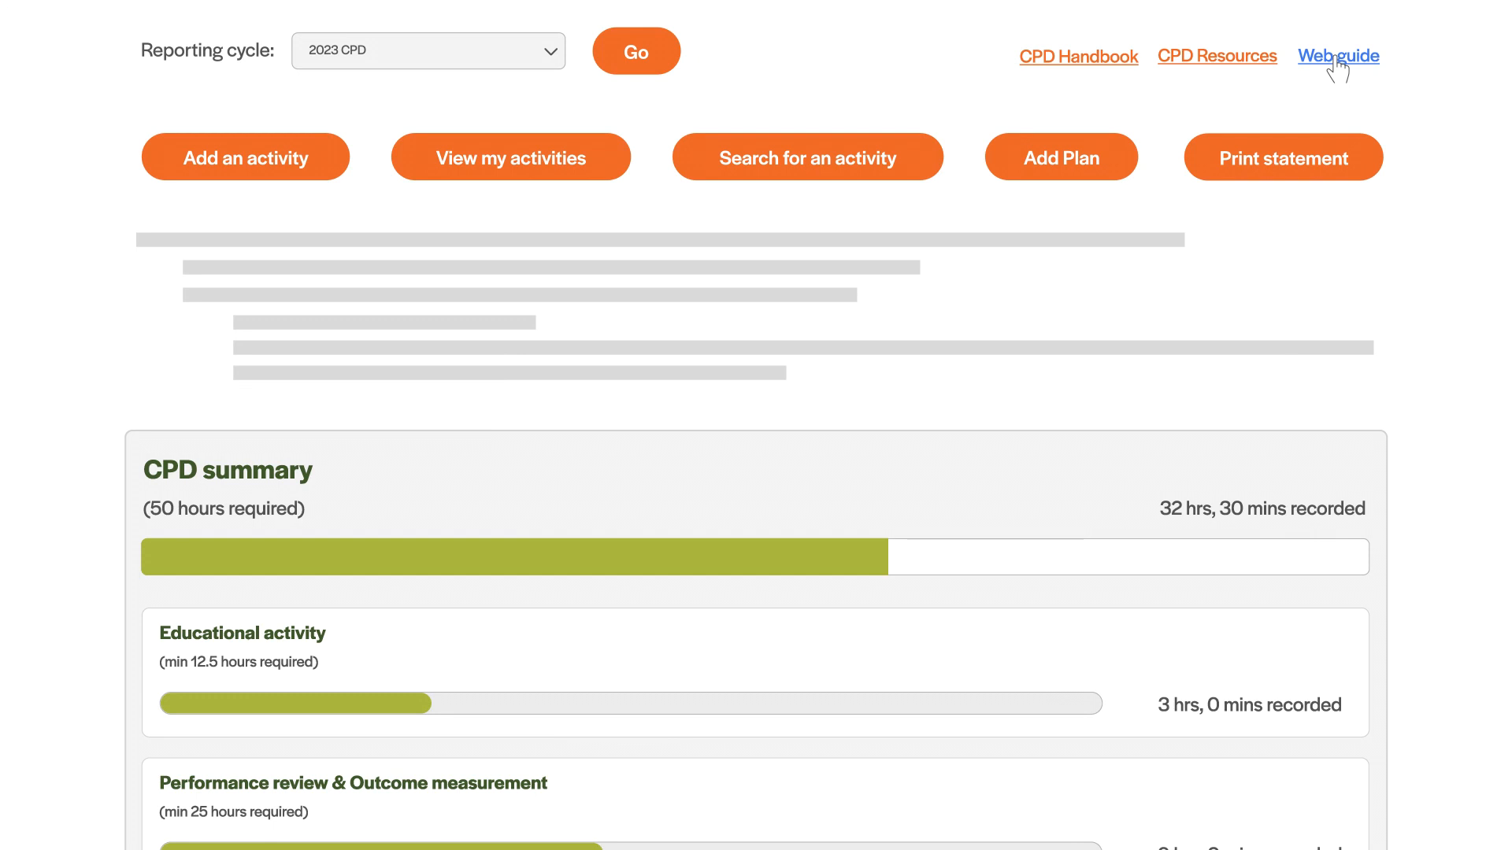
click(1338, 57)
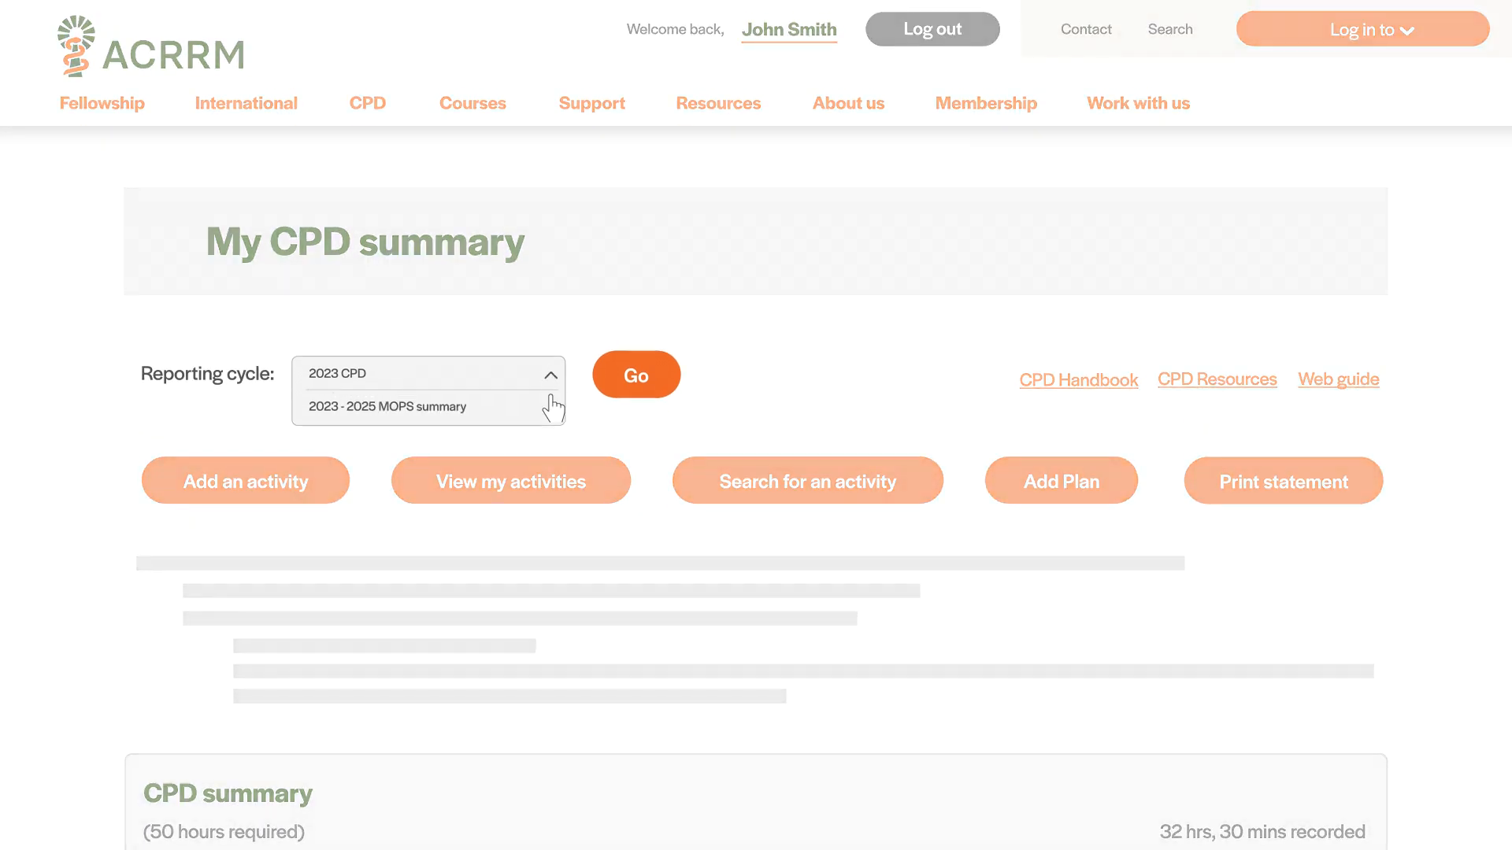
Show the 2023 - 2025 MOPS summary with 7.5 of 24 Obstetrics and Gynaecology hours recorded
click(384, 406)
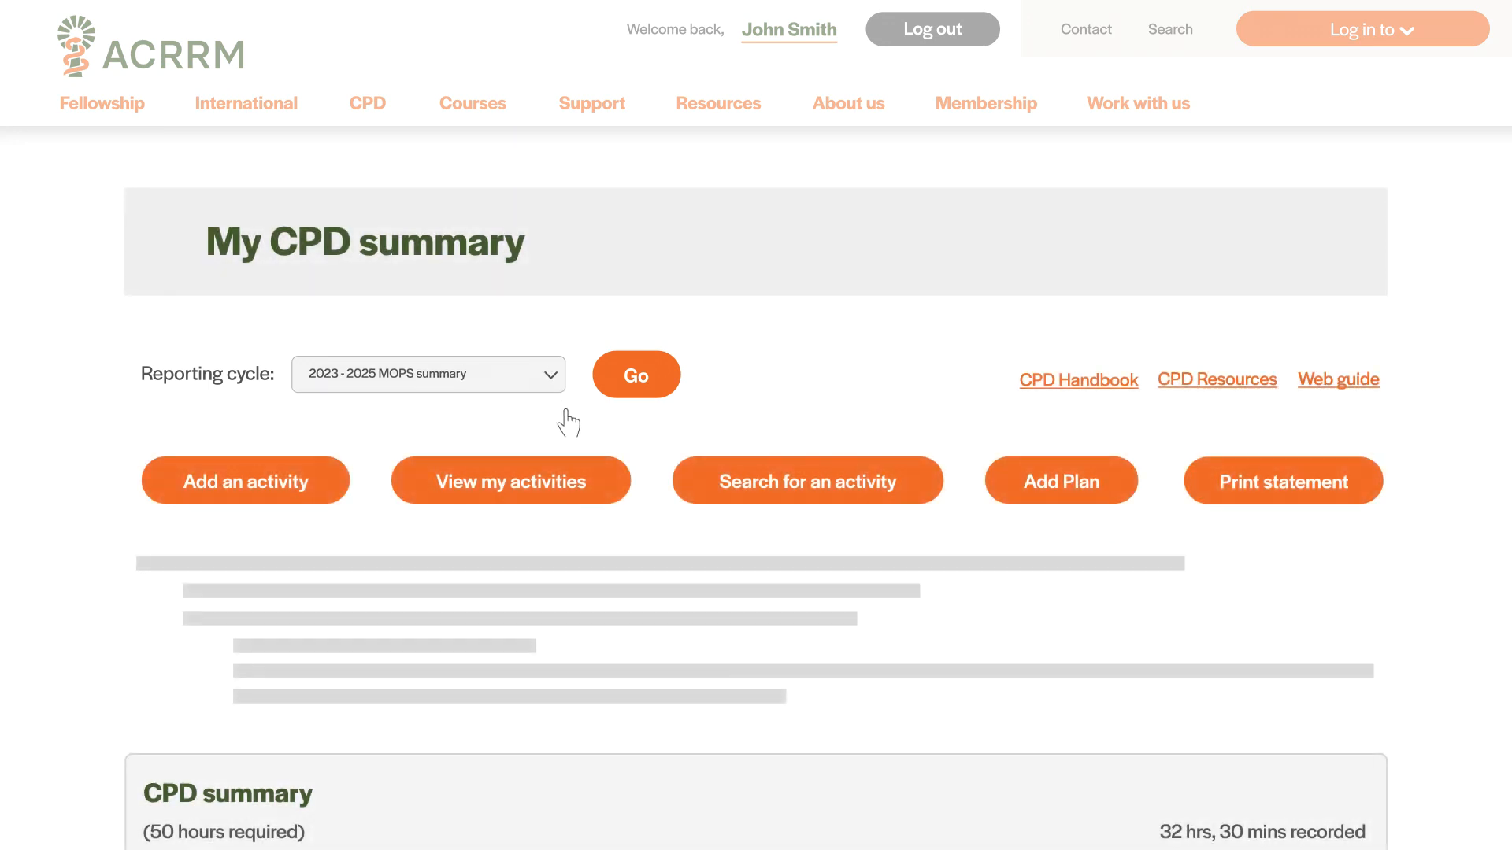
click(635, 375)
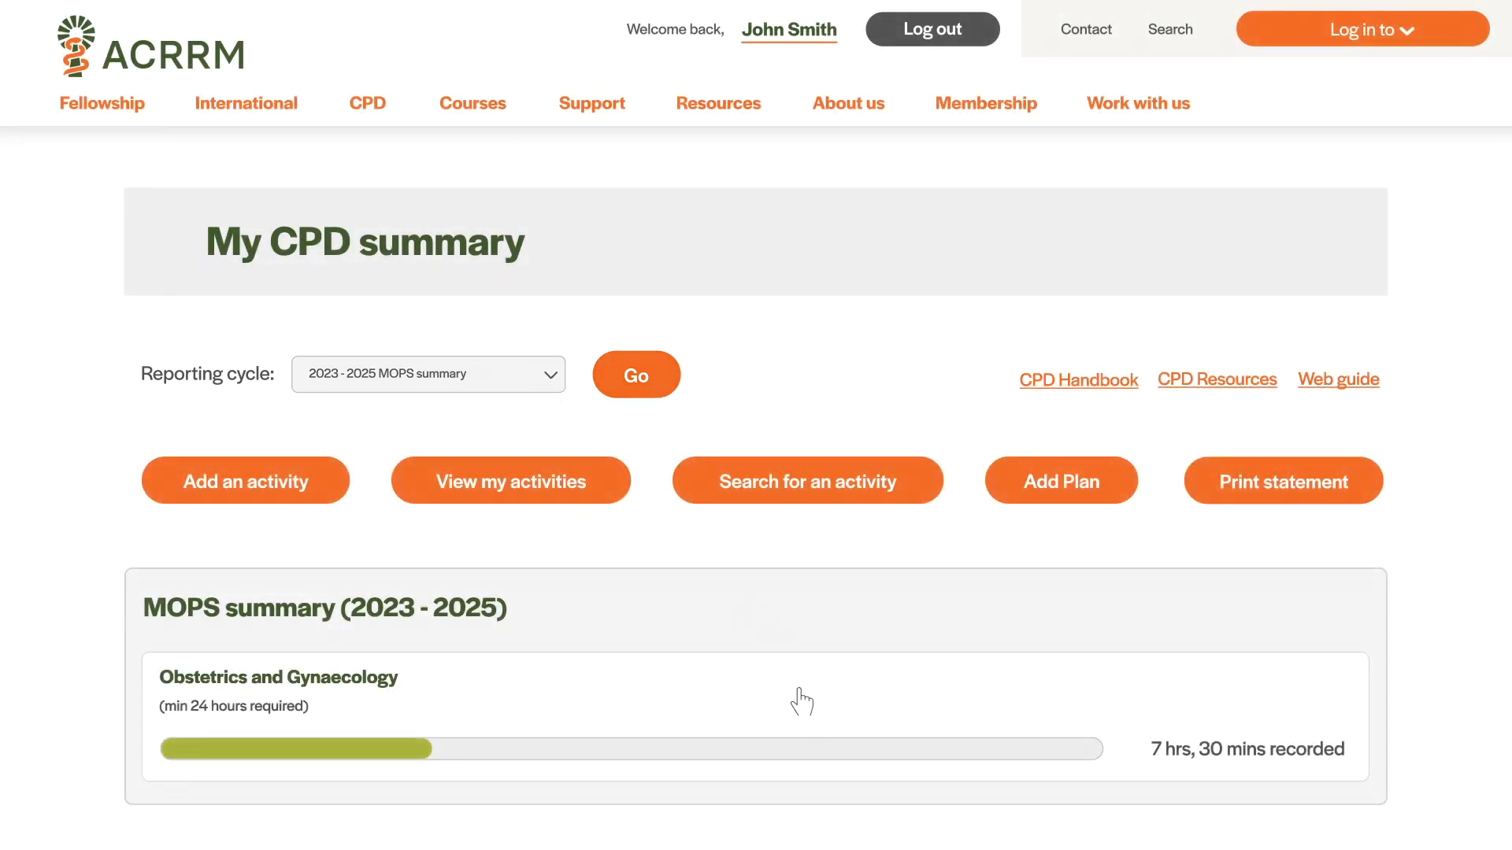